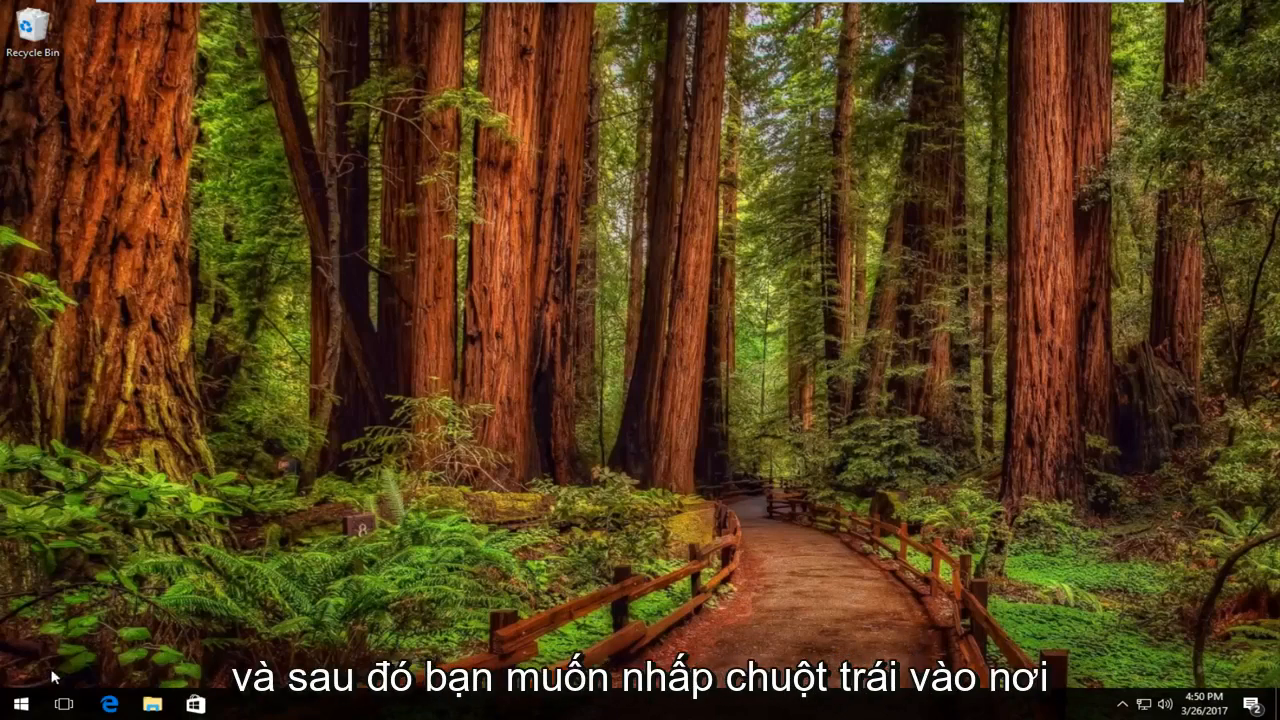
Choose Control Panel from the Start button's power user menu.
{"action": "right_click", "coordinate": [17, 704]}
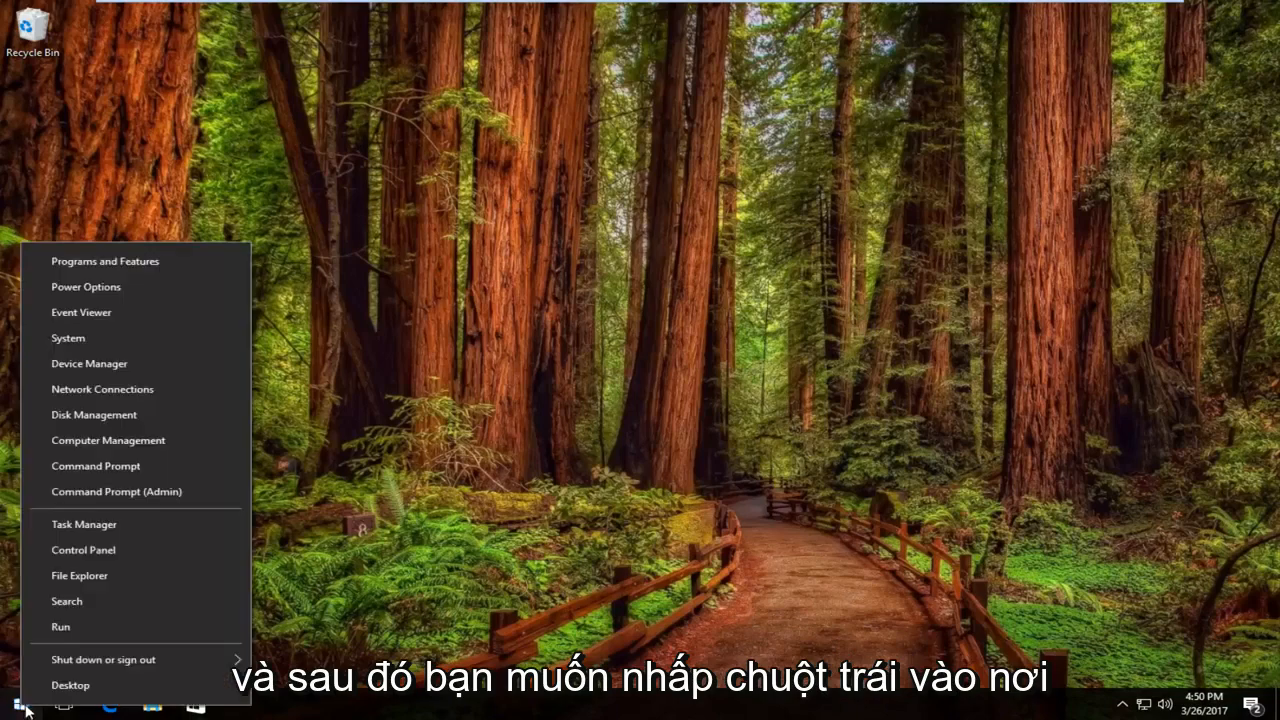
{"action": "mouse_move", "coordinate": [83, 550]}
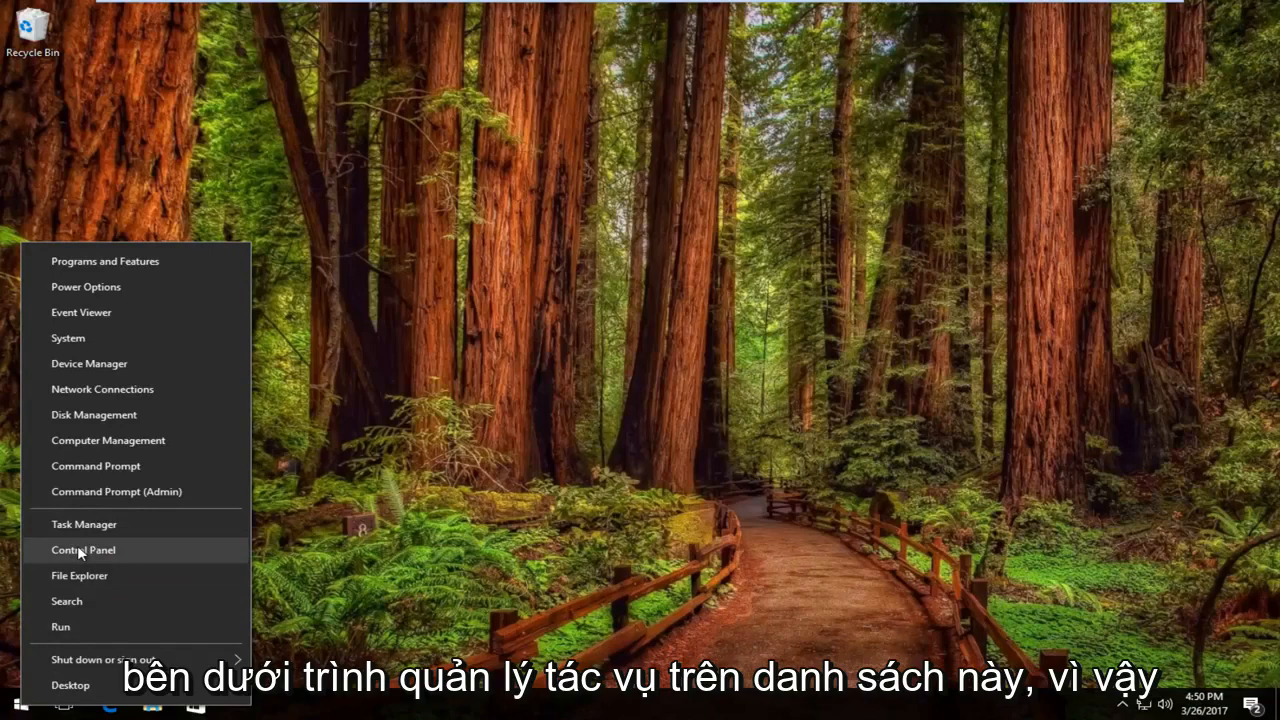
{"action": "left_click", "coordinate": [83, 549]}
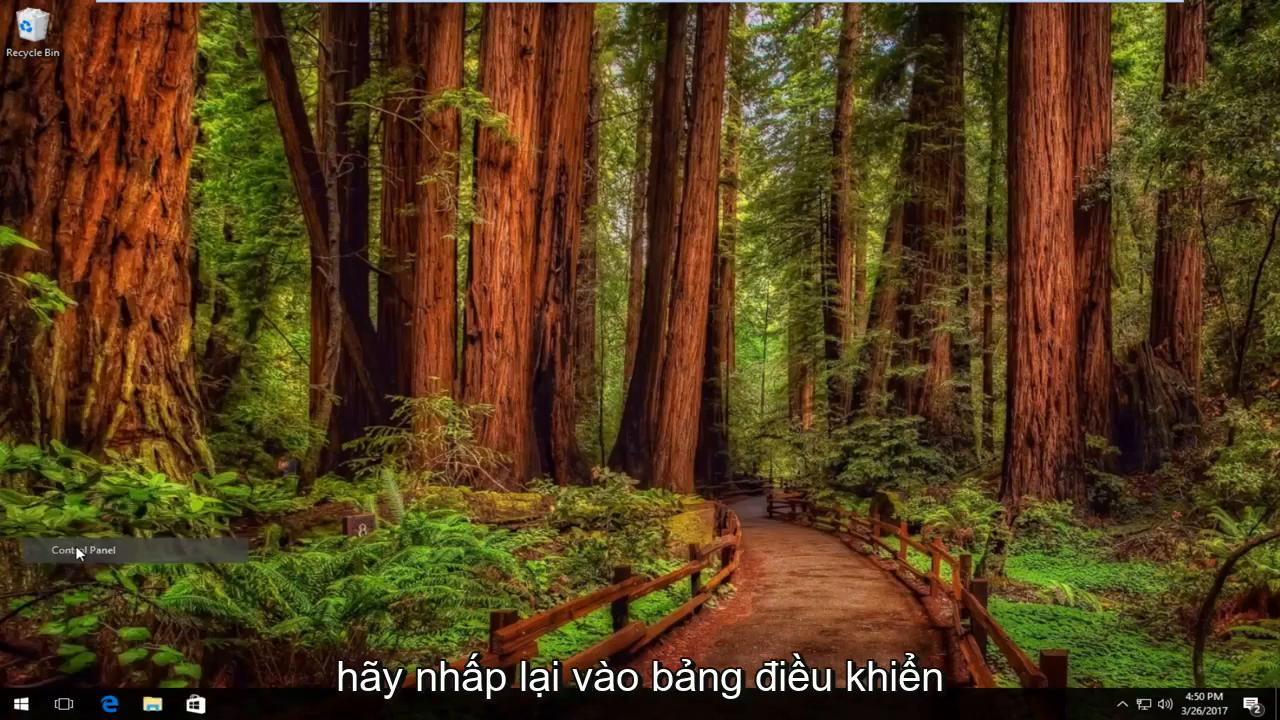
Launch Control Panel to its main settings page in Category view.
{"action": "left_click", "coordinate": [80, 550]}
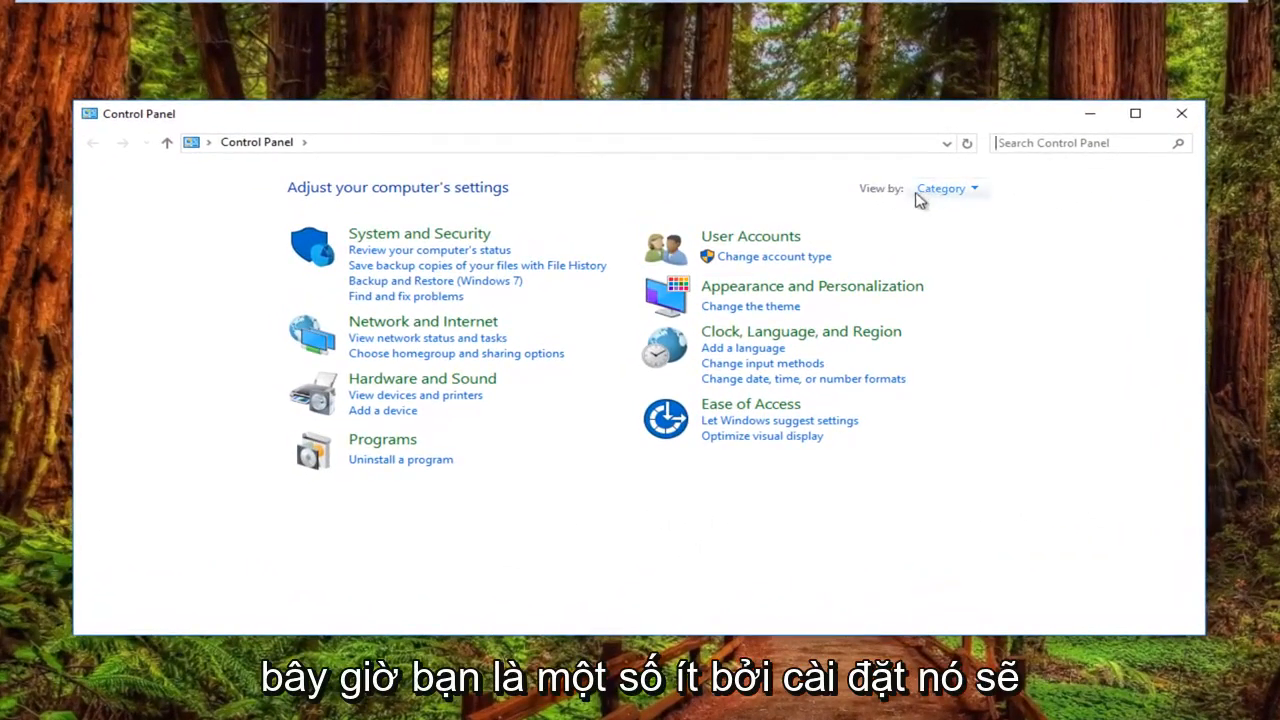
{"action": "mouse_move", "coordinate": [785, 180]}
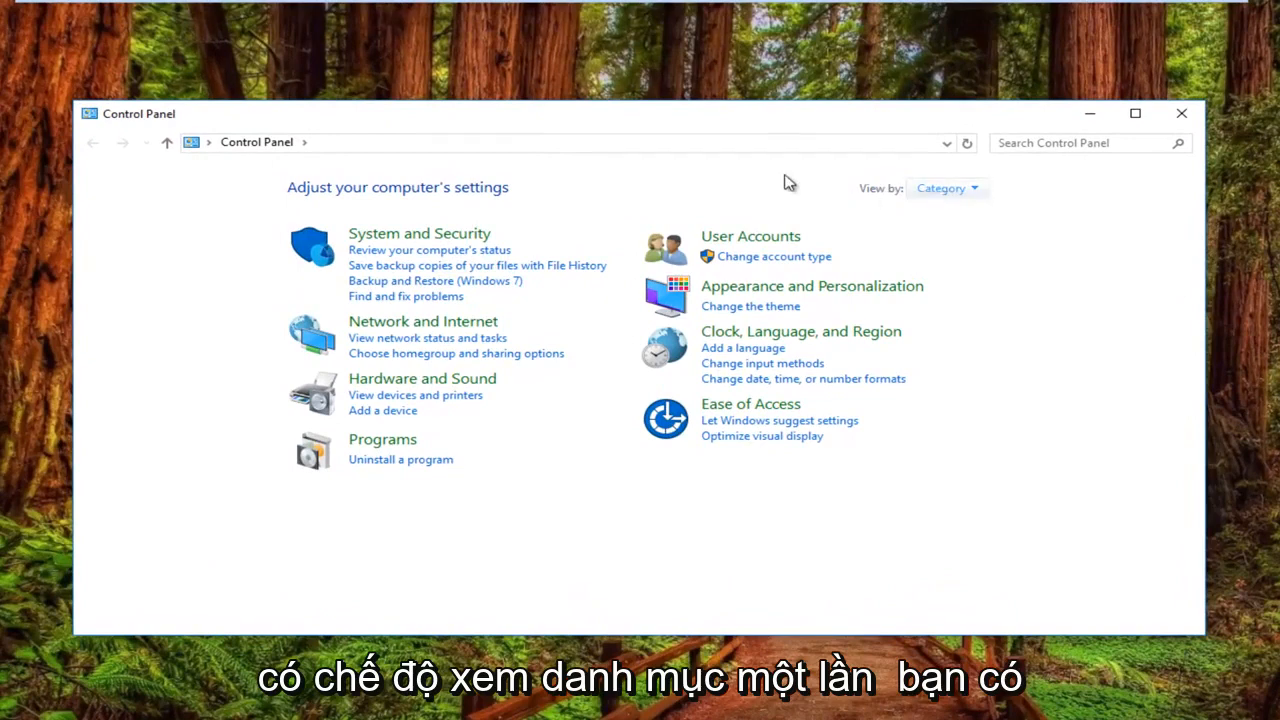
{"action": "mouse_move", "coordinate": [800, 278]}
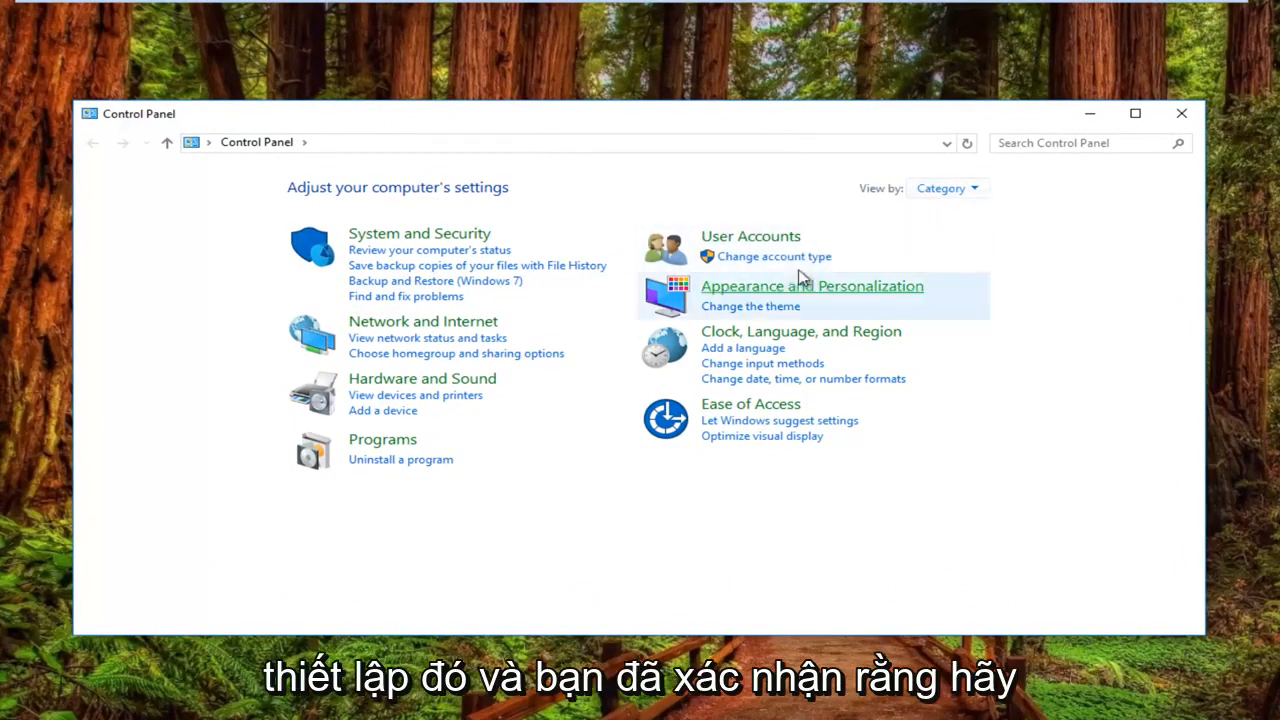
{"action": "mouse_move", "coordinate": [382, 440]}
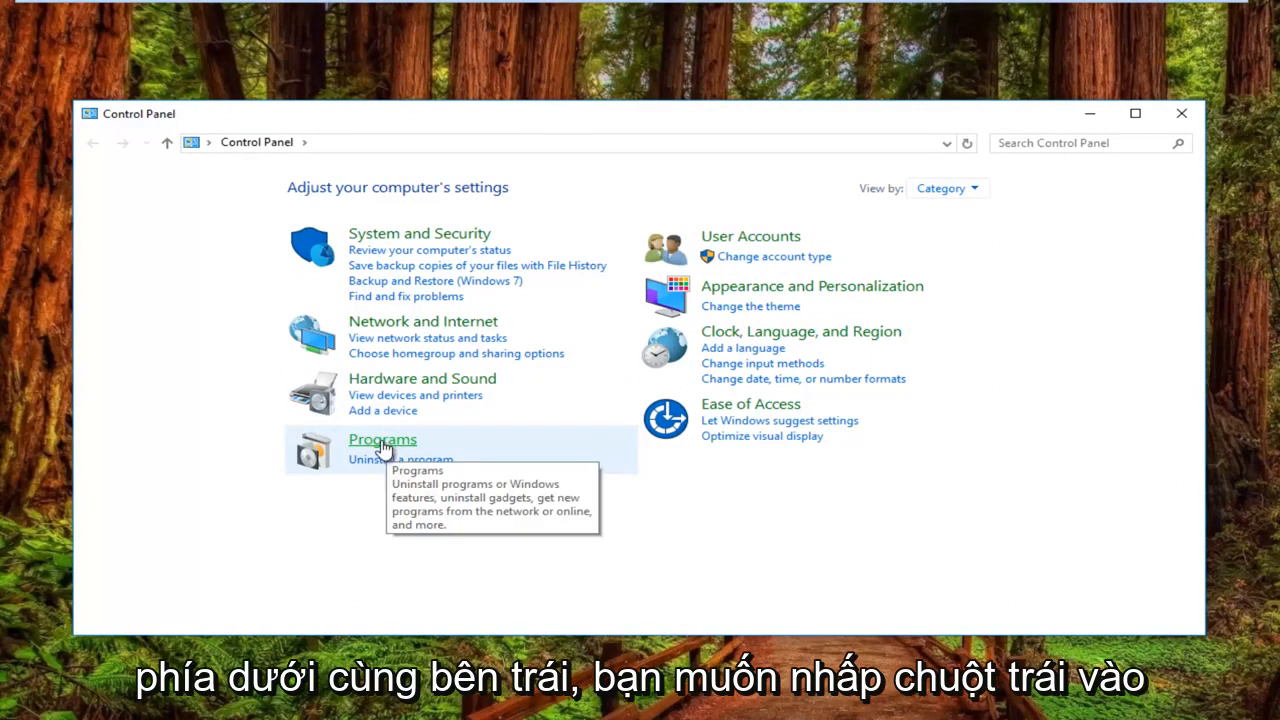
Go into Programs and then Default Programs.
{"action": "left_click", "coordinate": [382, 439]}
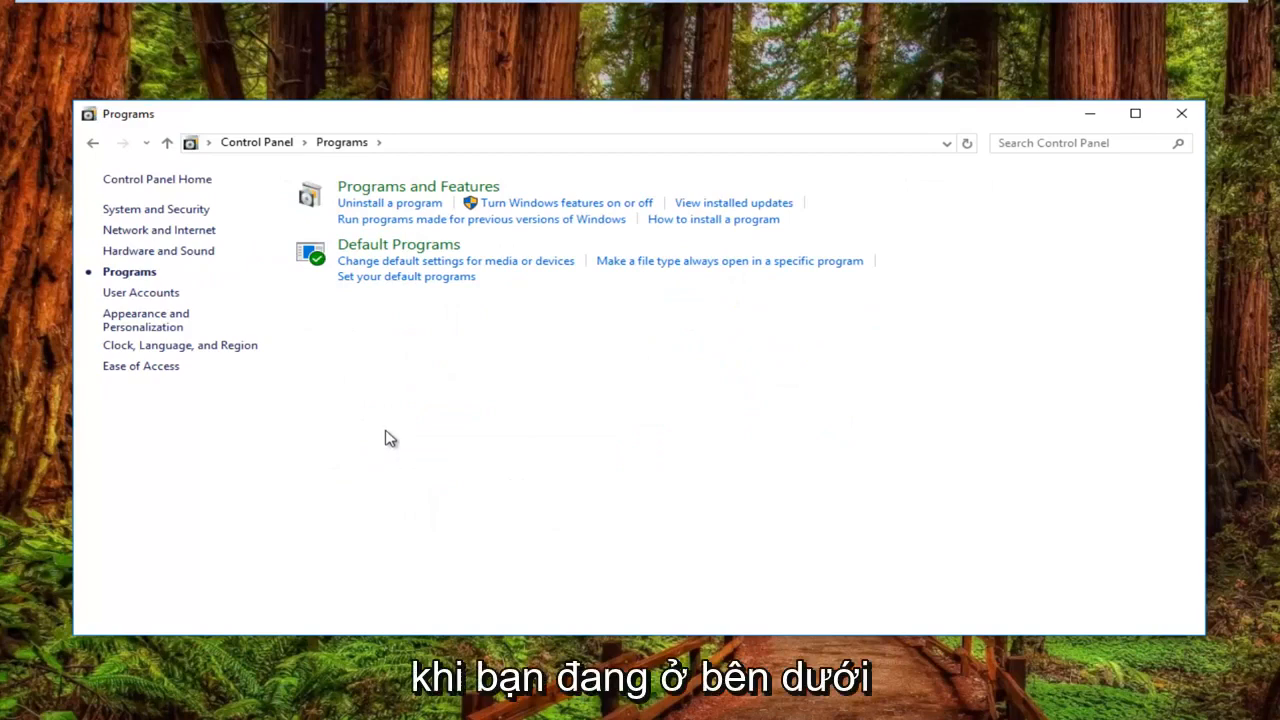
{"action": "mouse_move", "coordinate": [358, 328]}
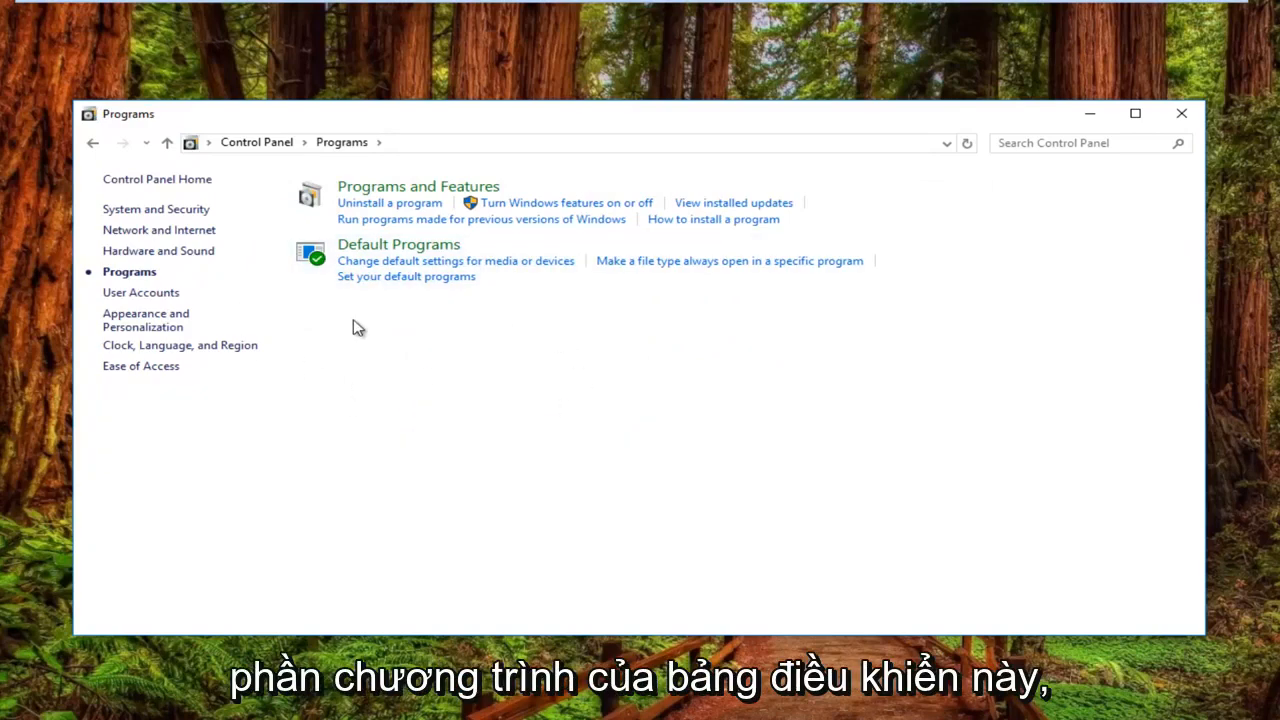
{"action": "mouse_move", "coordinate": [370, 250]}
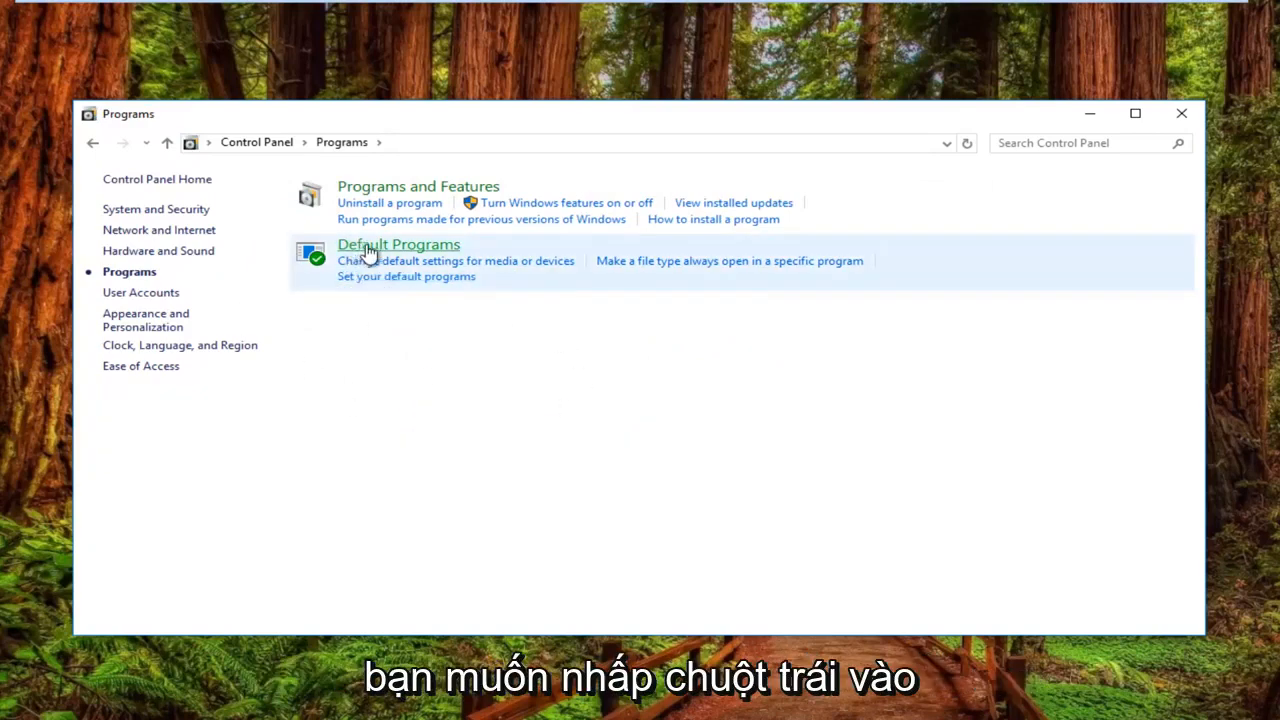
{"action": "left_click", "coordinate": [398, 244]}
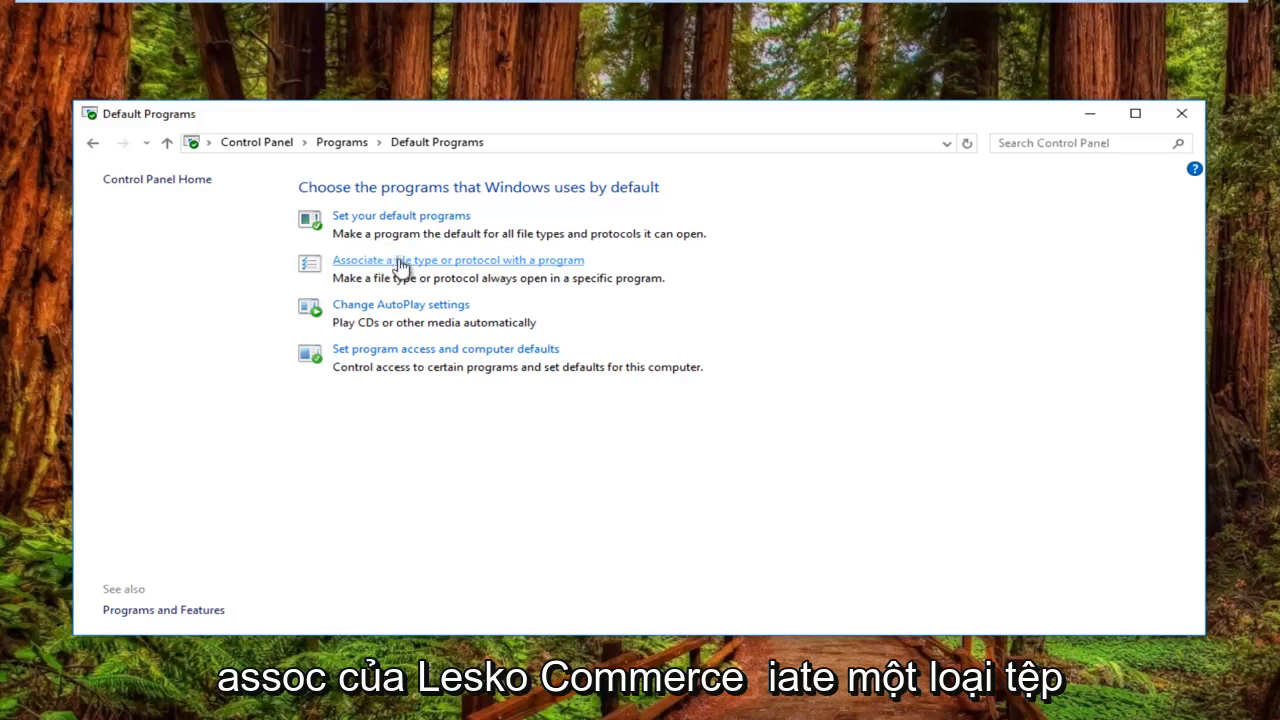
Go to 'Associate a file type or protocol with a program' to reach Set Associations.
{"action": "left_click", "coordinate": [457, 260]}
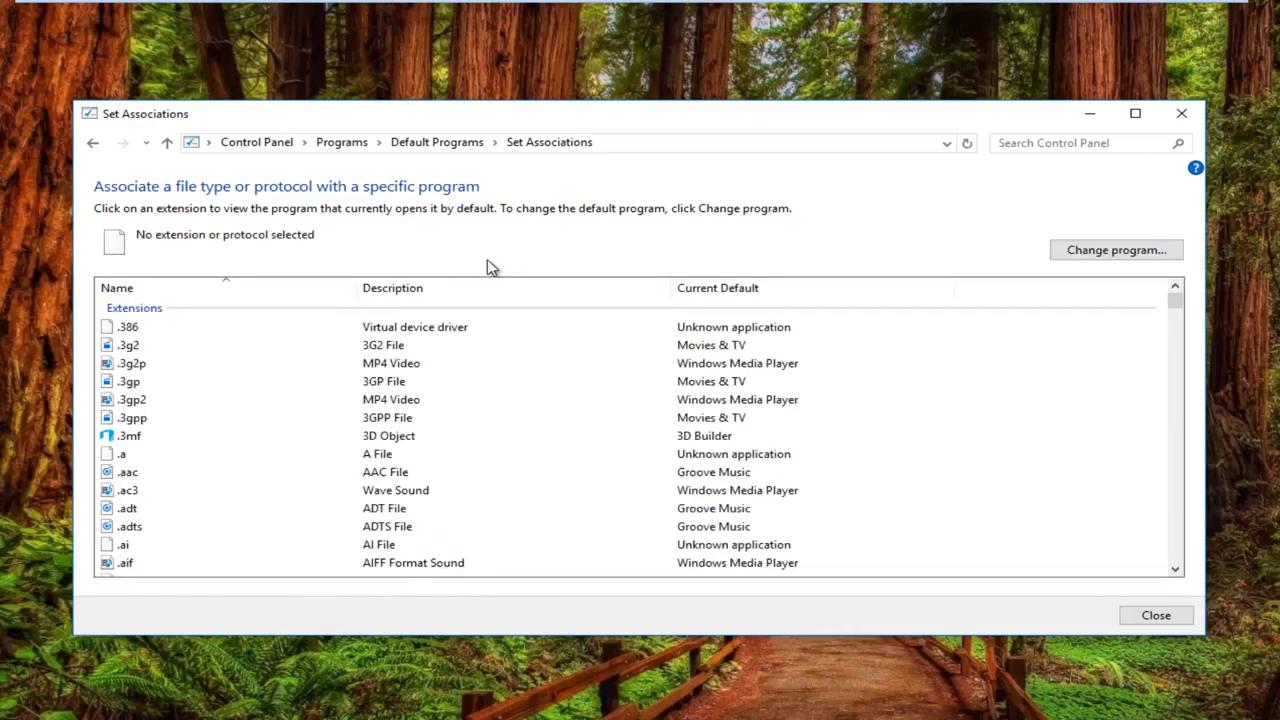
Select the .jpeg extension in the Set Associations list, showing Photos as its default.
{"action": "left_click", "coordinate": [128, 550]}
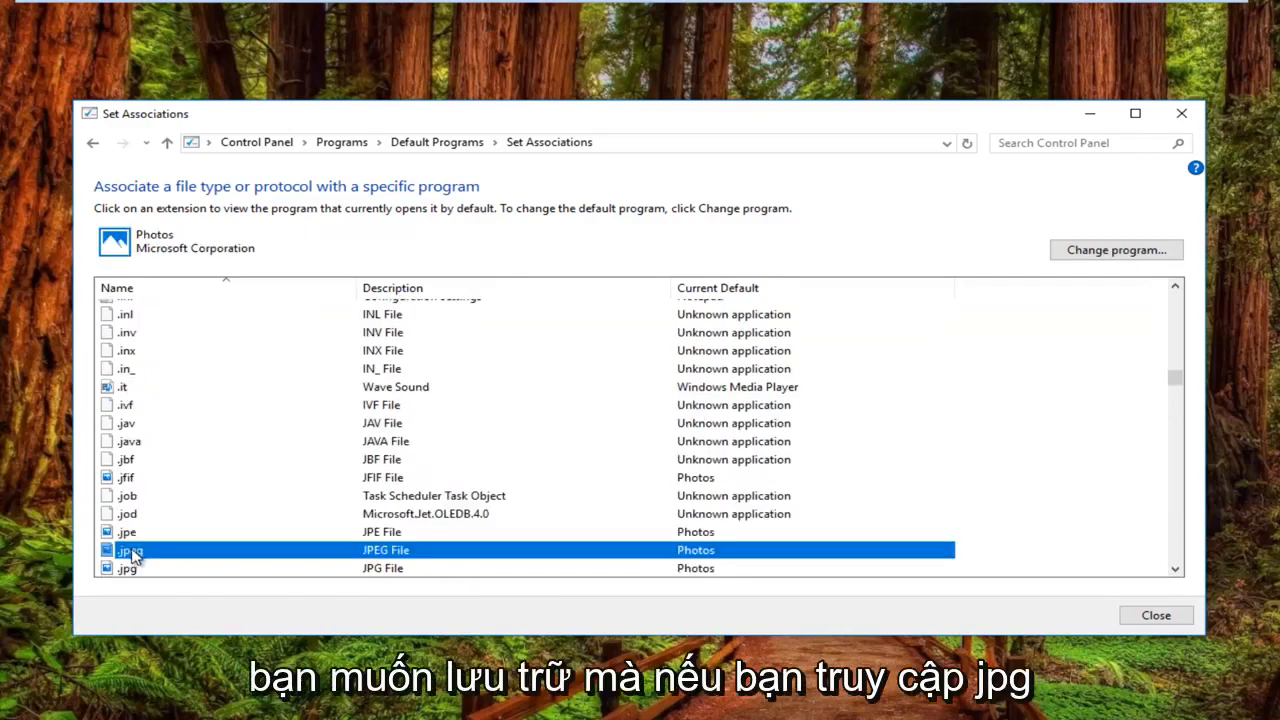
{"action": "scroll", "scroll_direction": "down", "scroll_amount": 3}
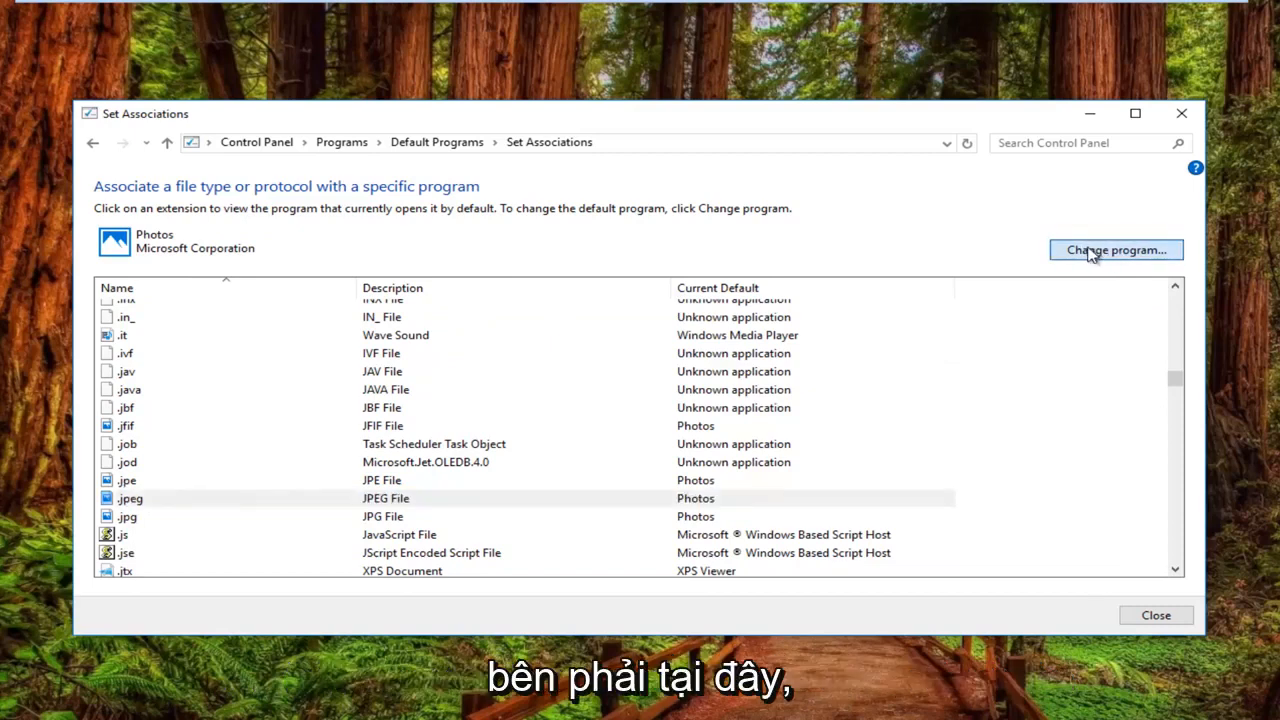
{"action": "mouse_move", "coordinate": [930, 323]}
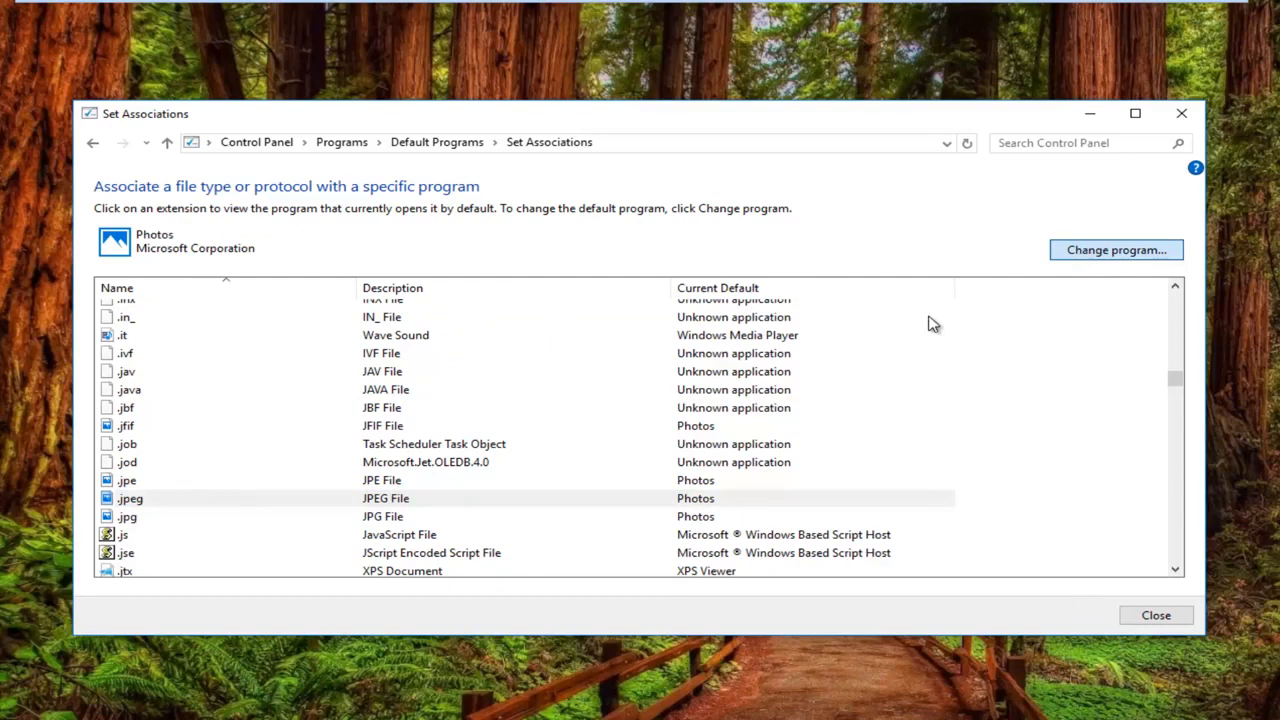
{"action": "mouse_move", "coordinate": [1050, 258]}
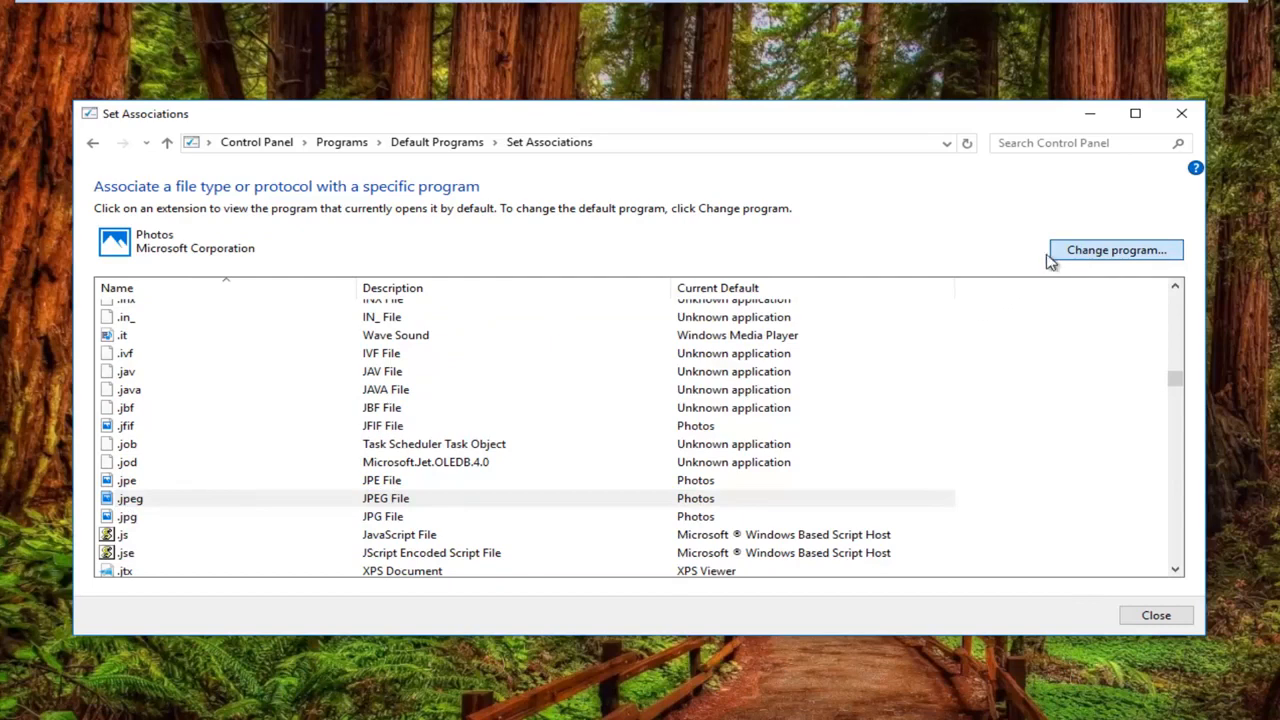
{"action": "mouse_move", "coordinate": [1075, 258]}
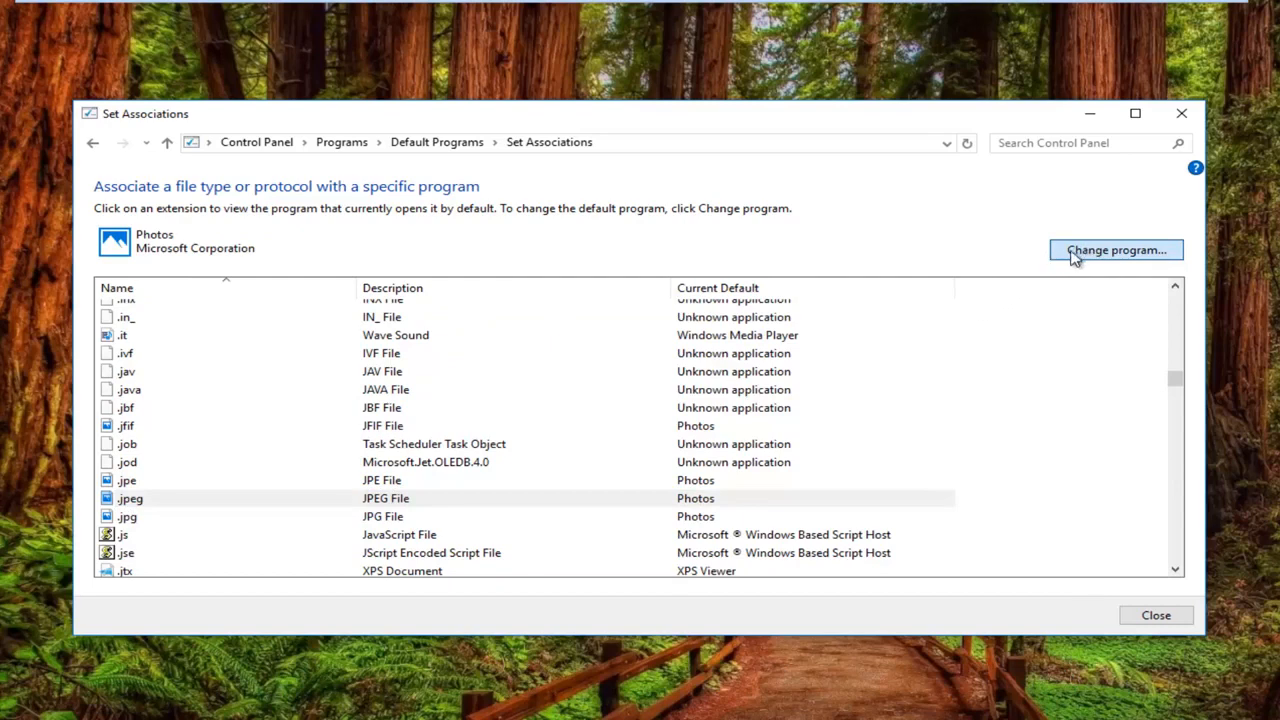
Start changing the default program for .jpeg, bringing up the app chooser.
{"action": "left_click", "coordinate": [1115, 250]}
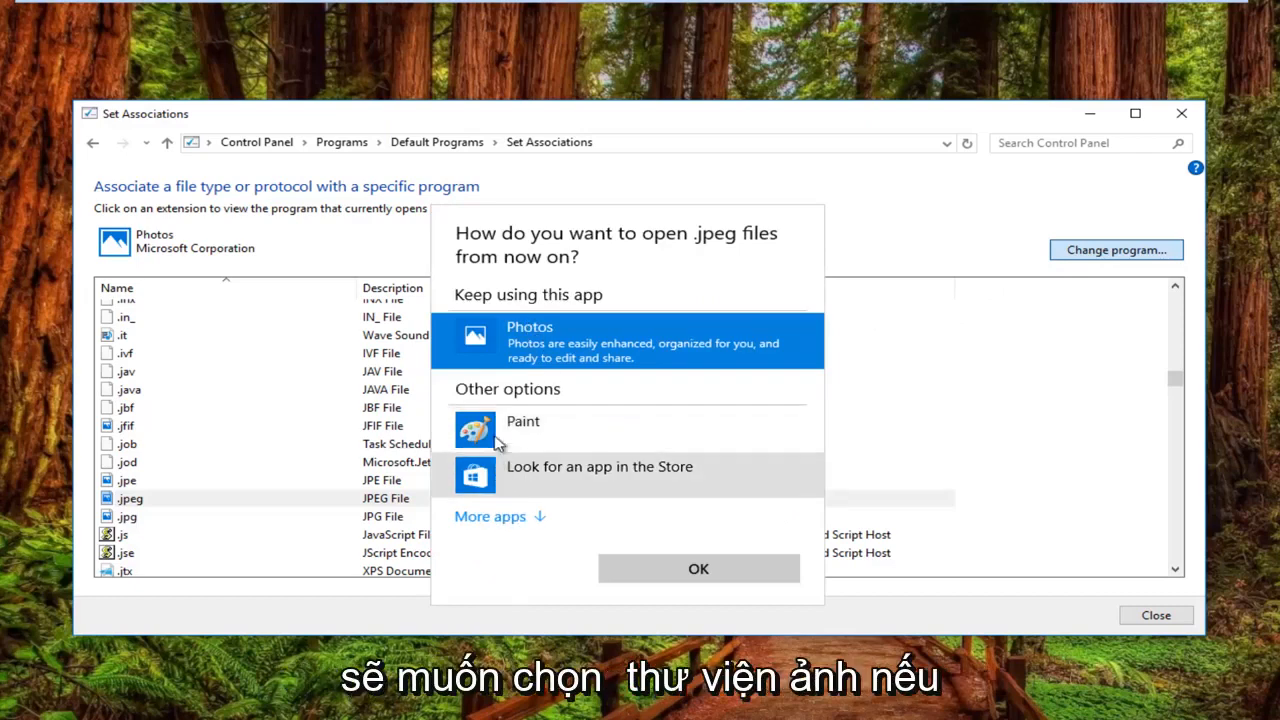
{"action": "mouse_move", "coordinate": [520, 355]}
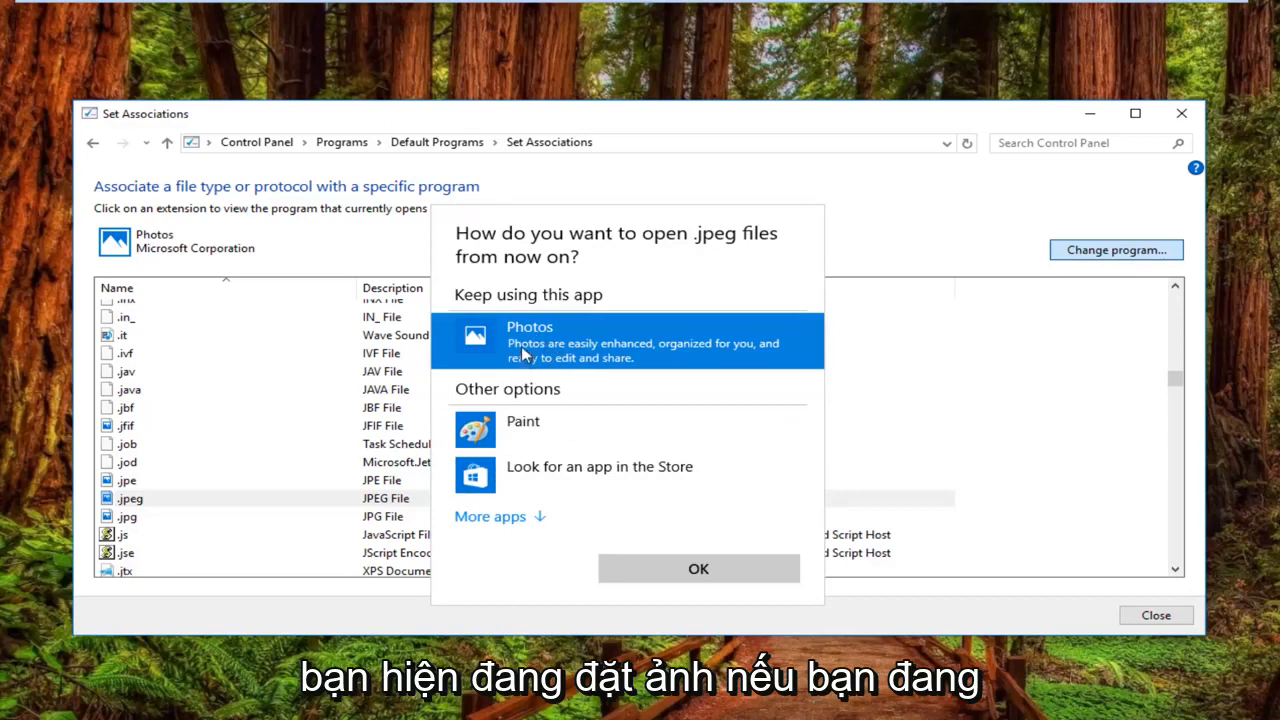
{"action": "mouse_move", "coordinate": [518, 372]}
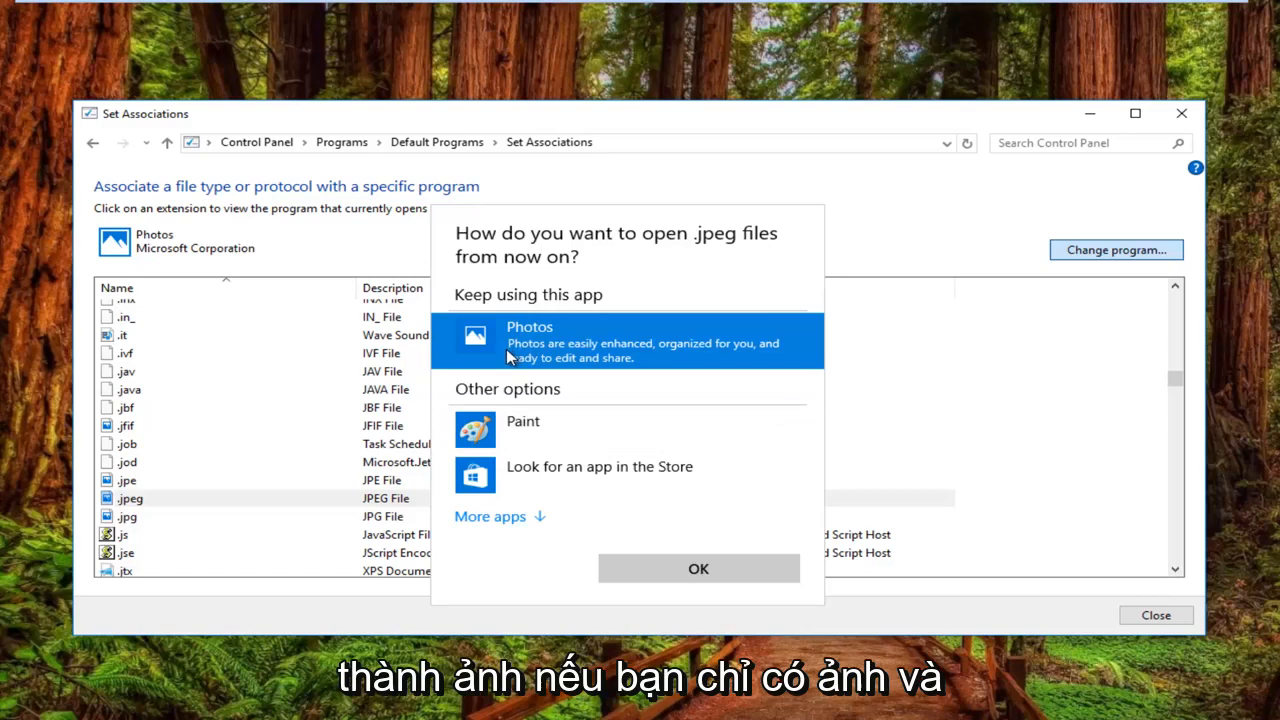
{"action": "mouse_move", "coordinate": [548, 352]}
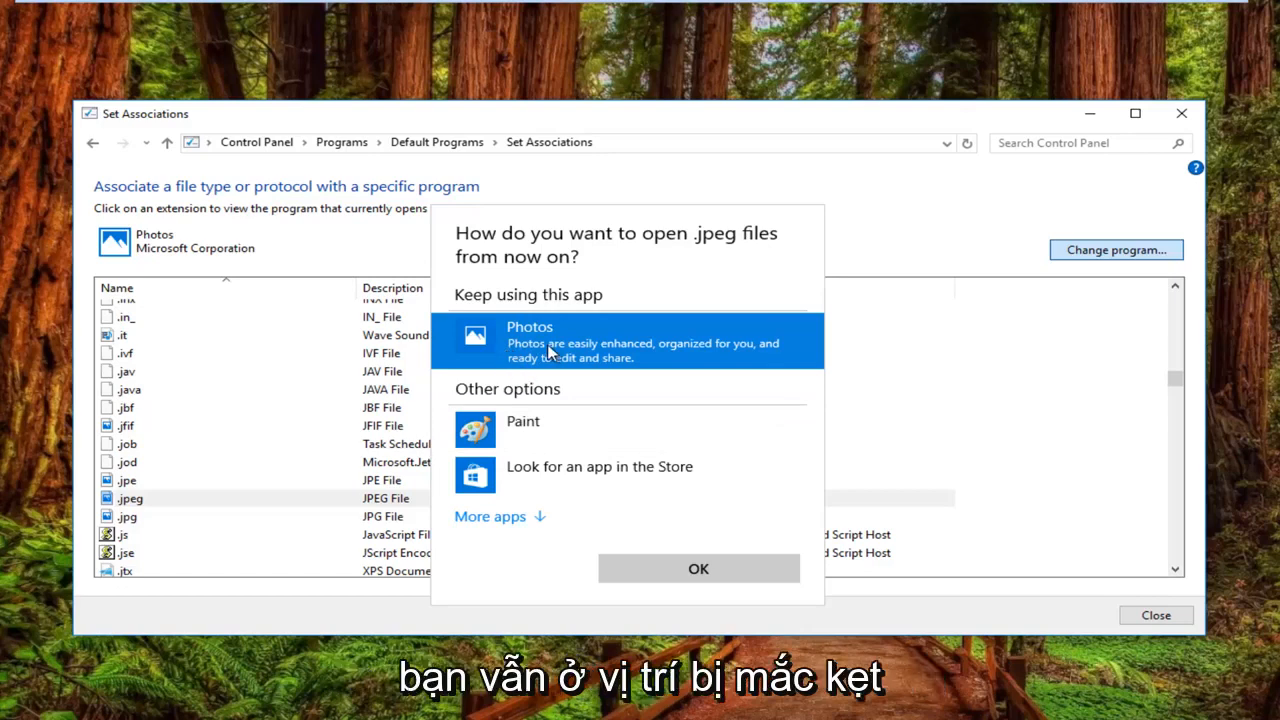
{"action": "mouse_move", "coordinate": [620, 475]}
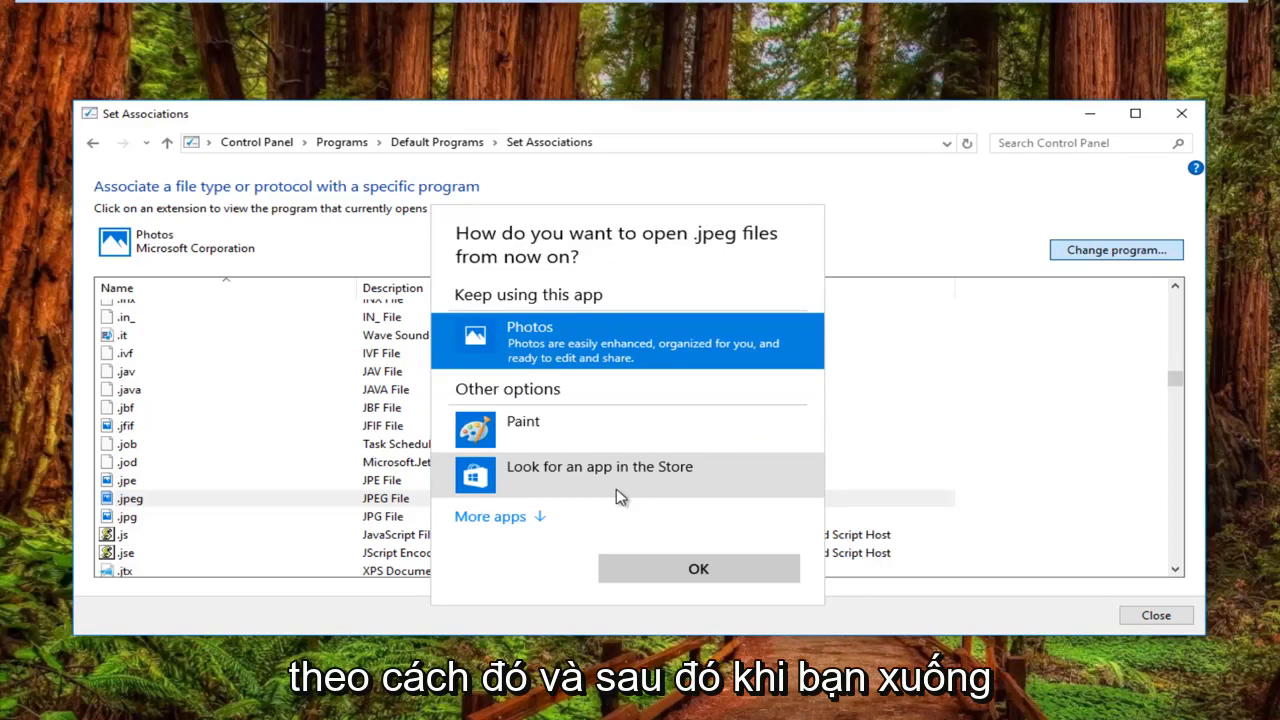
{"action": "mouse_move", "coordinate": [658, 404]}
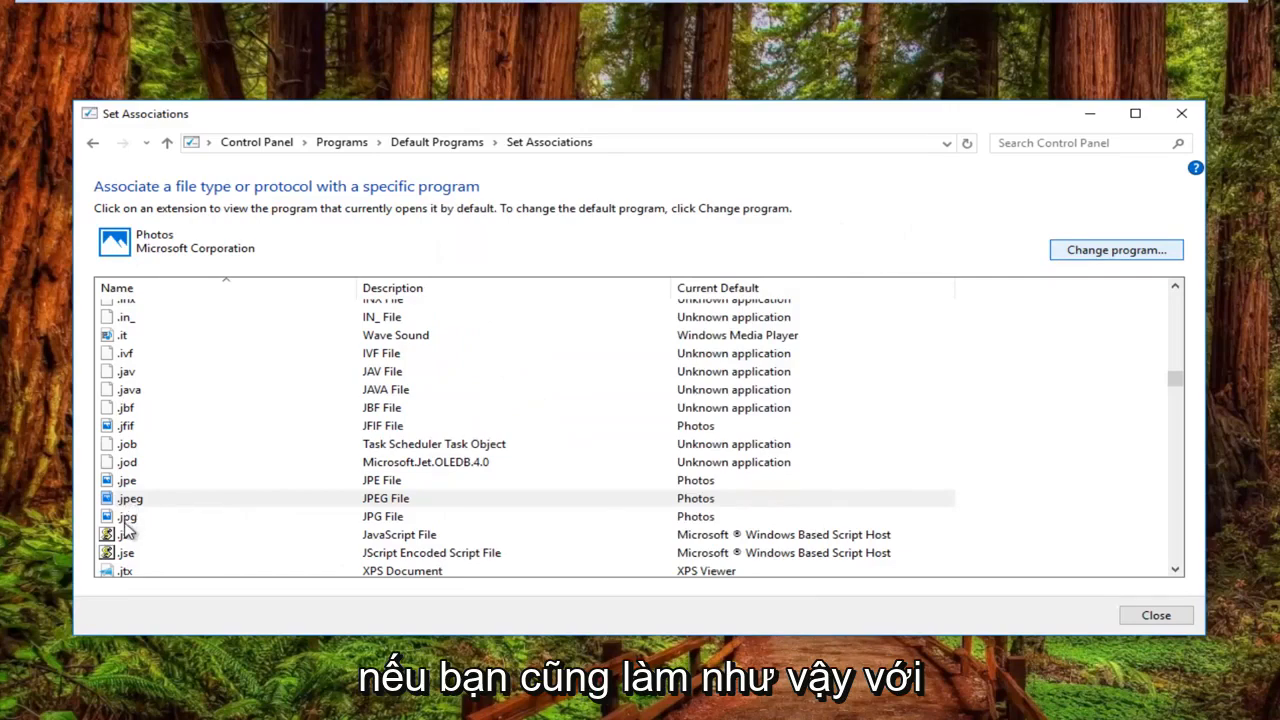
{"action": "mouse_move", "coordinate": [338, 538]}
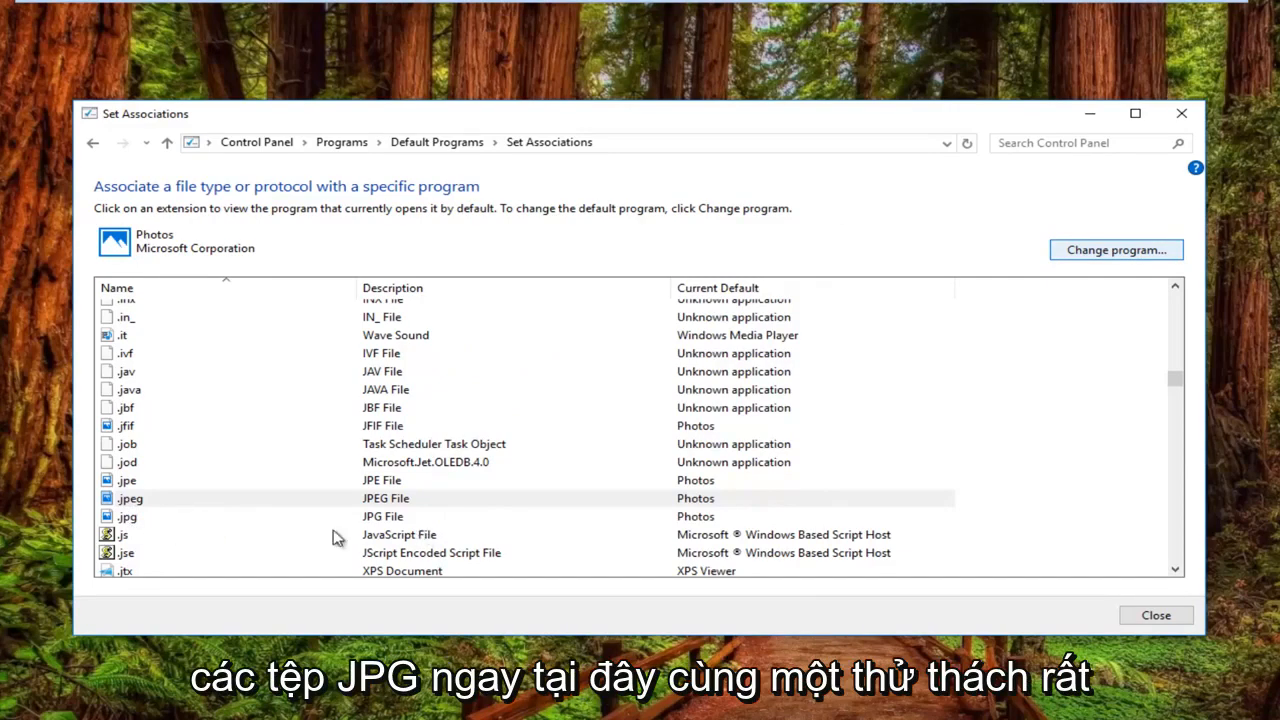